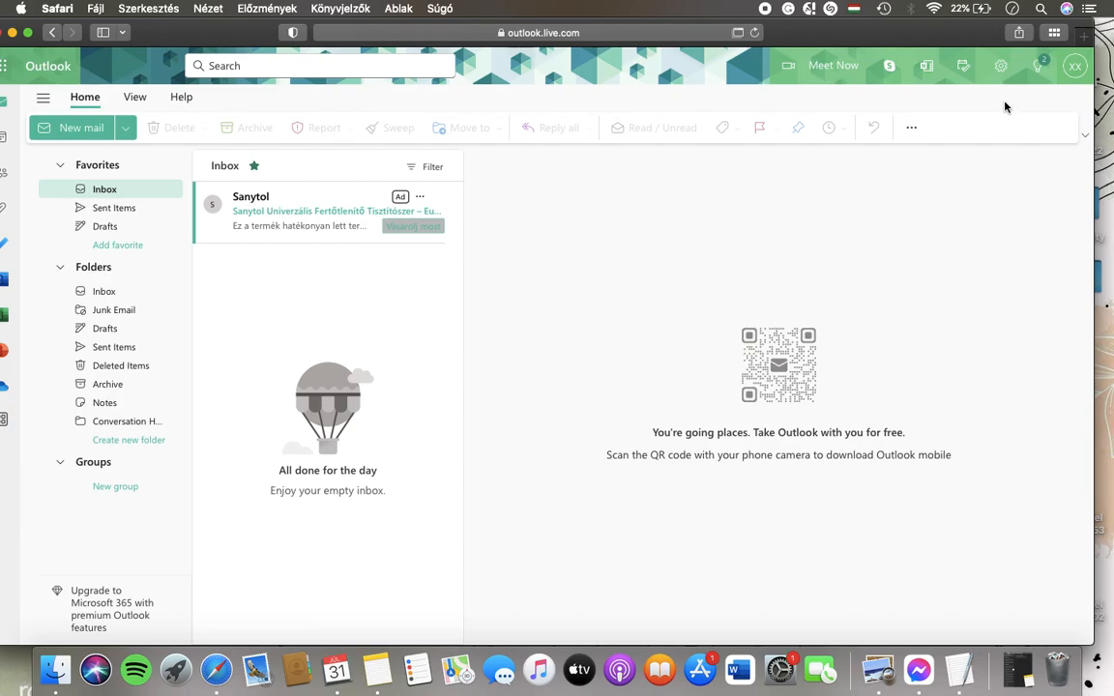
mouse_move(1002, 66)
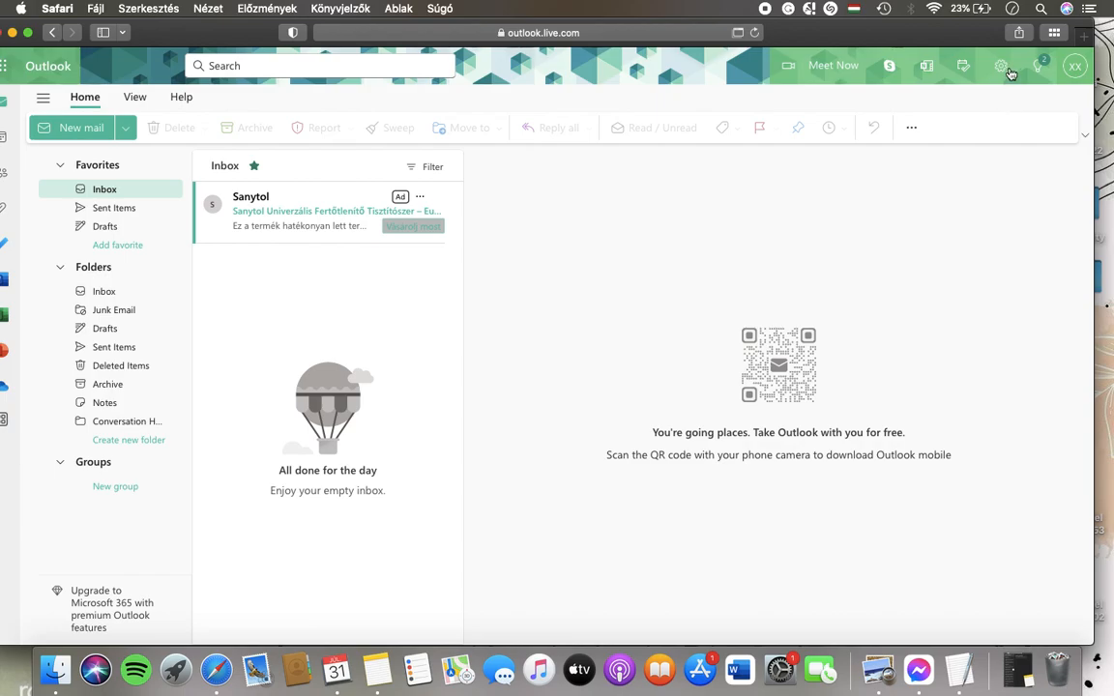
- Reach the Mail > Layout settings page from the top-bar Settings gear
click(1002, 66)
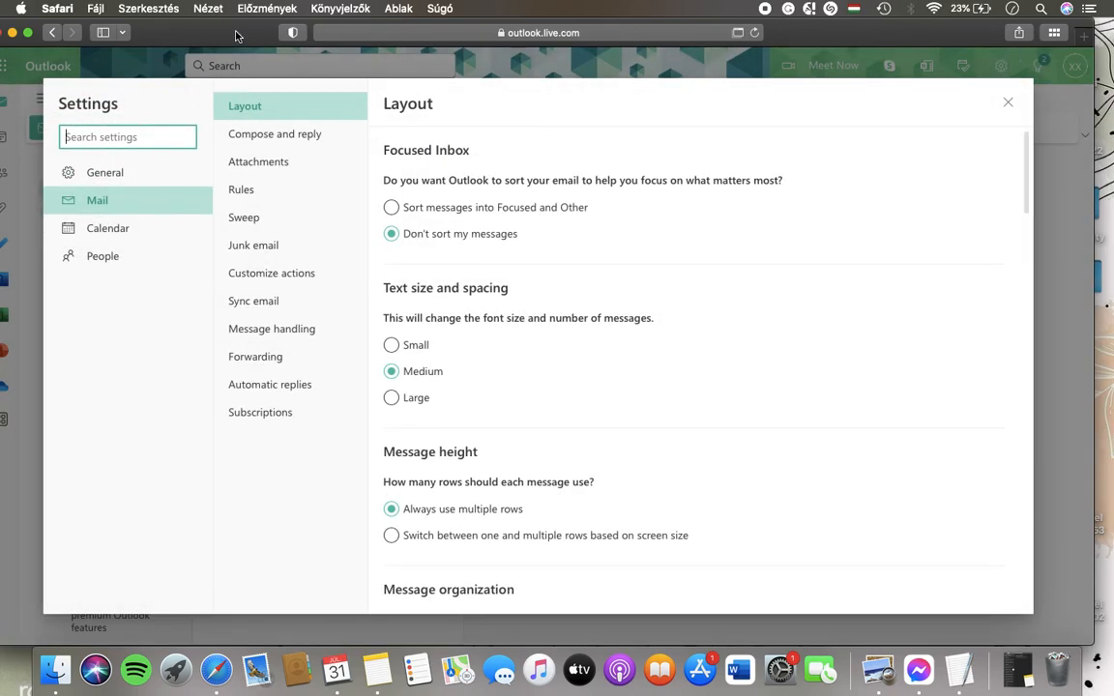
mouse_move(139, 199)
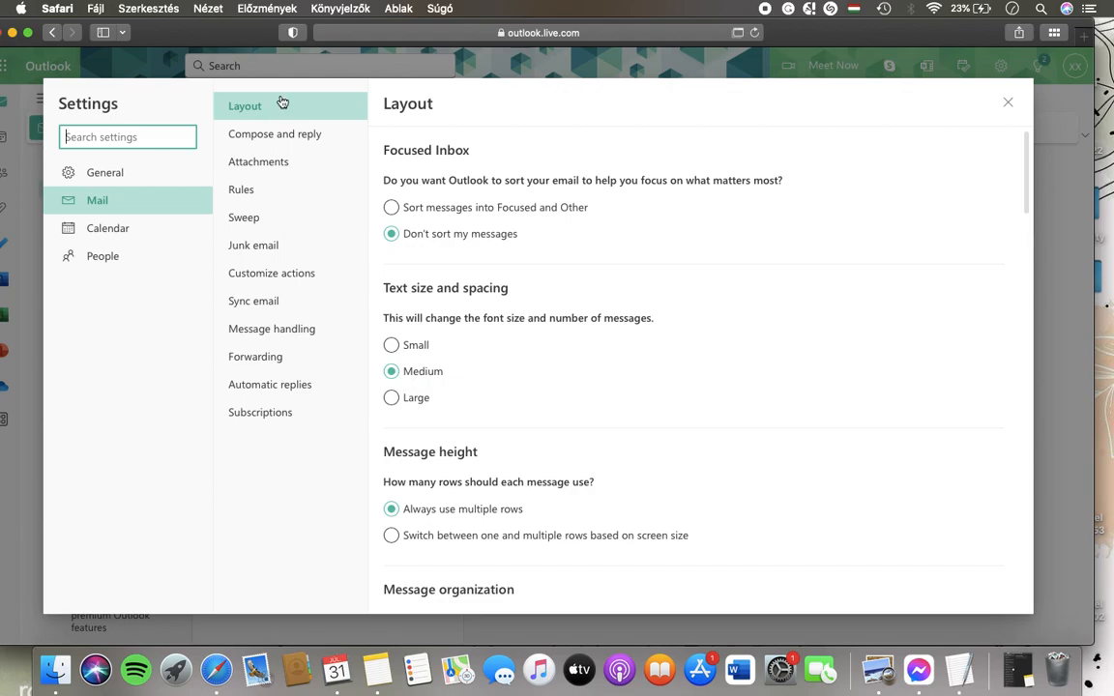
scroll(down, 3)
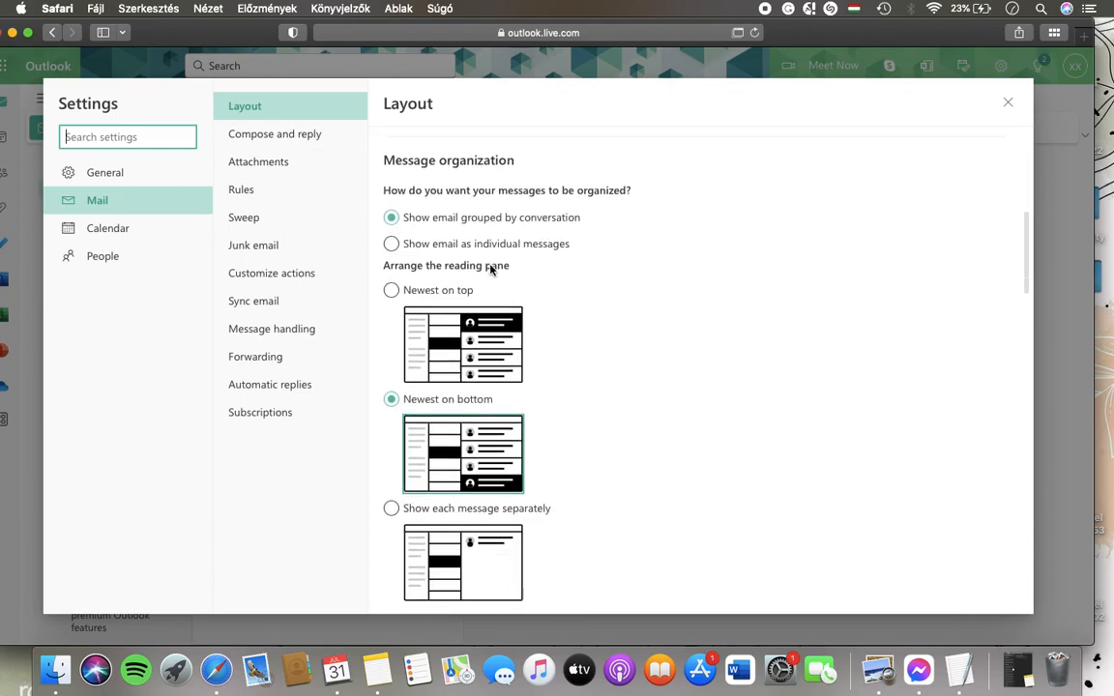
mouse_move(588, 216)
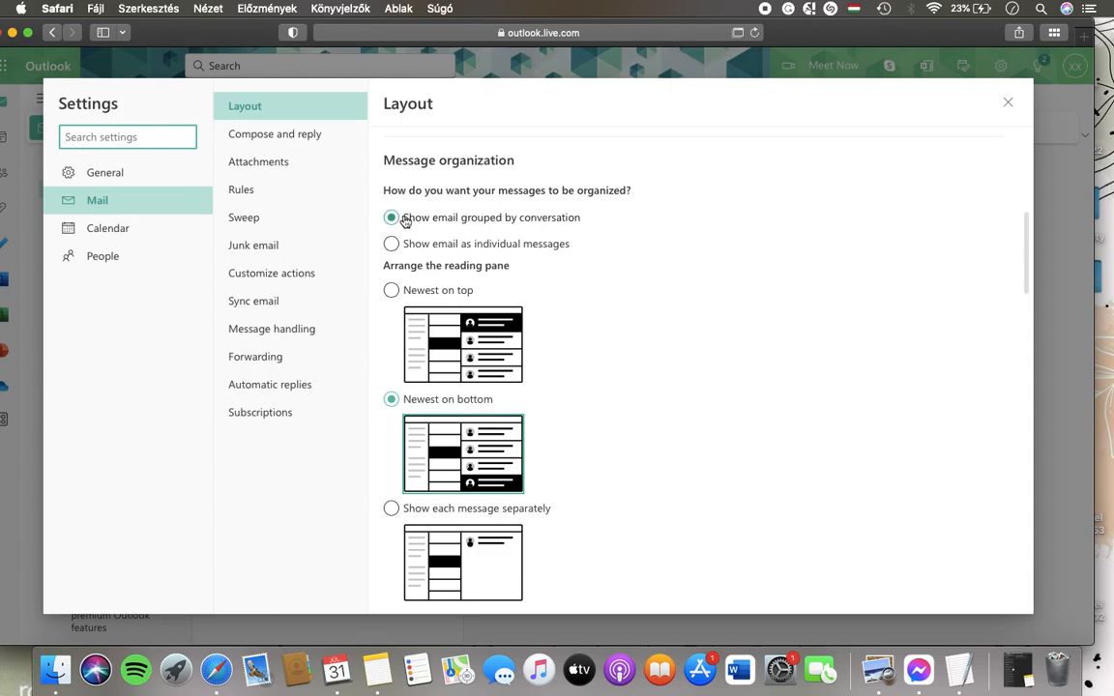
mouse_move(431, 228)
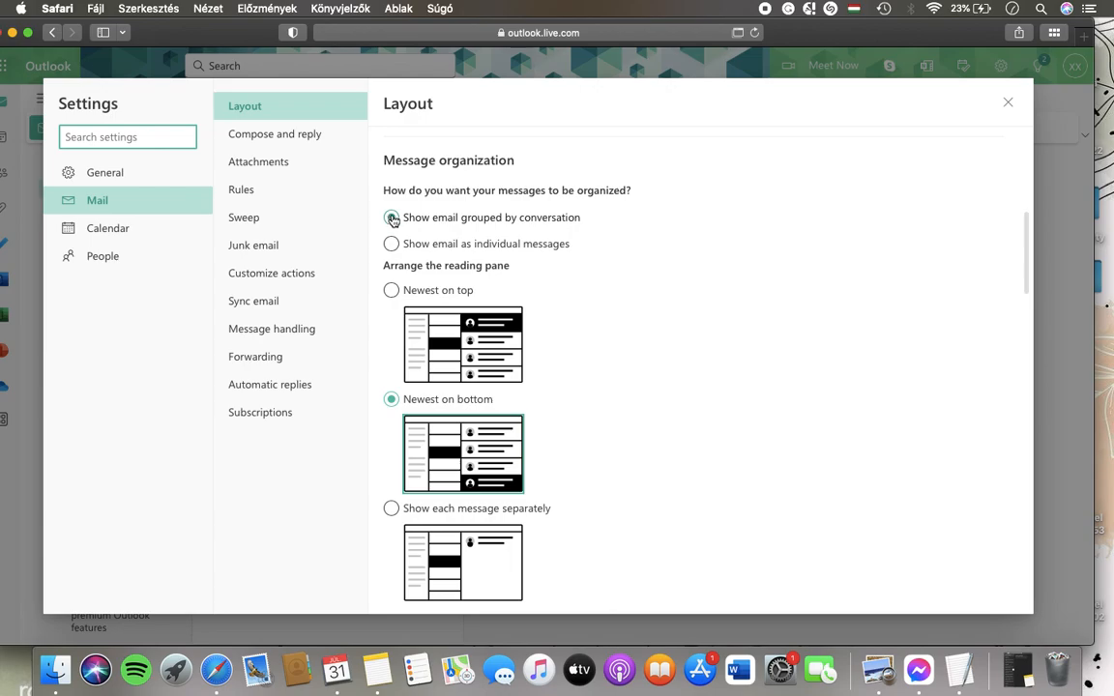
scroll(down, 3)
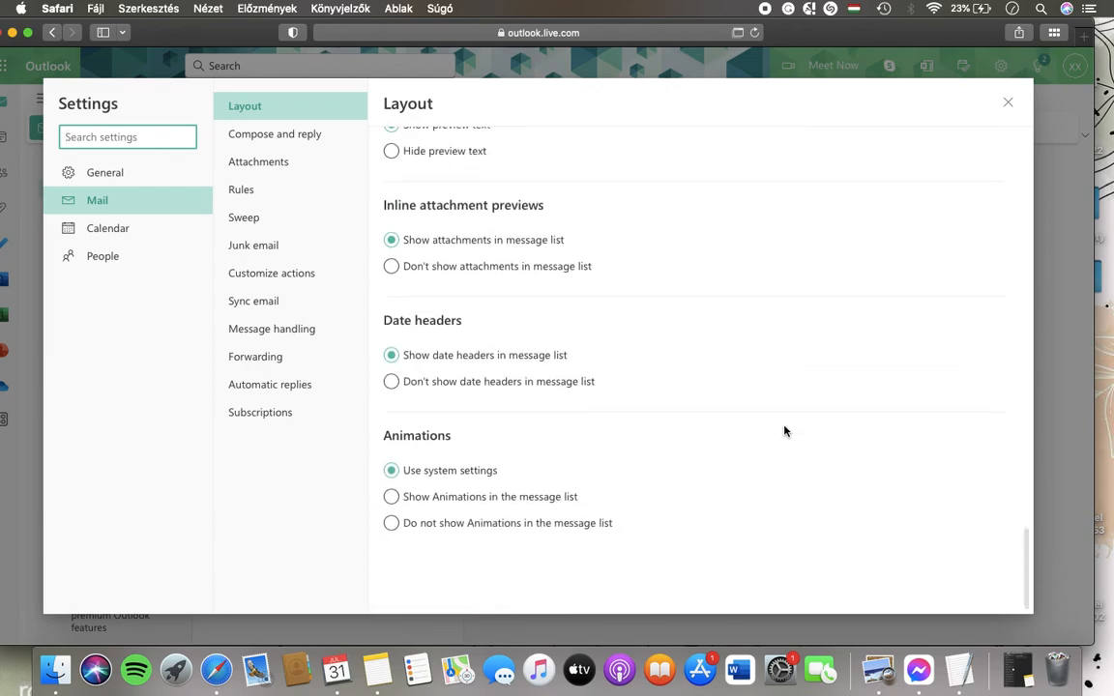